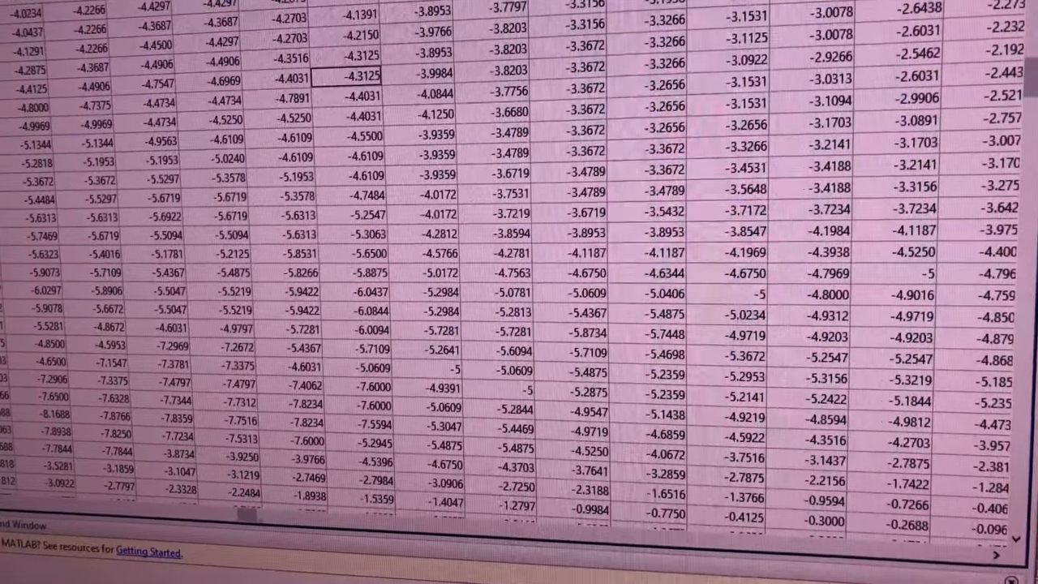
Step: Run contour(diff) to plot the image-difference matrix as an edge-like outline figure
scroll(right, 3)
text(contour(diff))
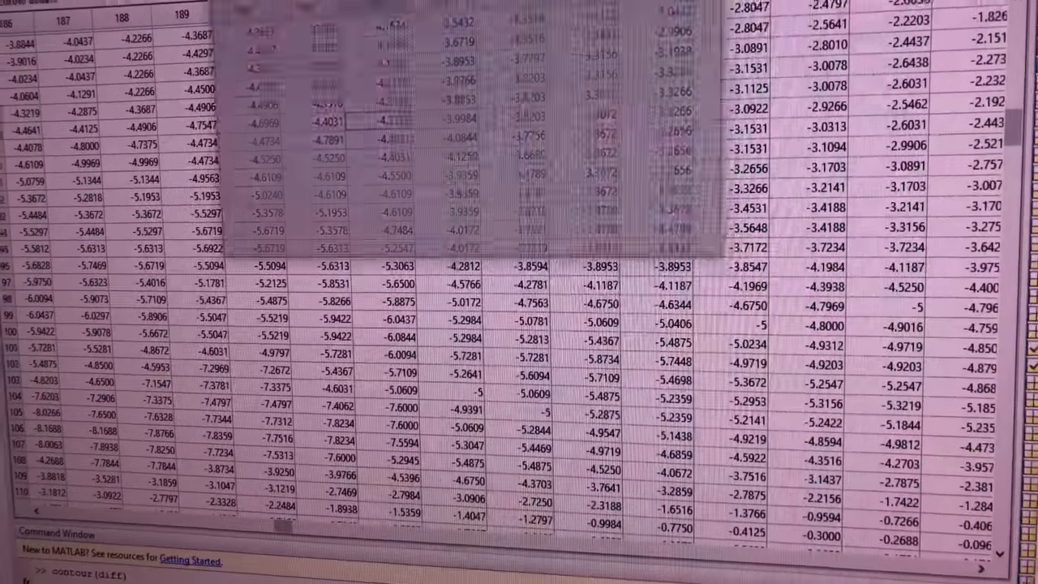
key(Return)
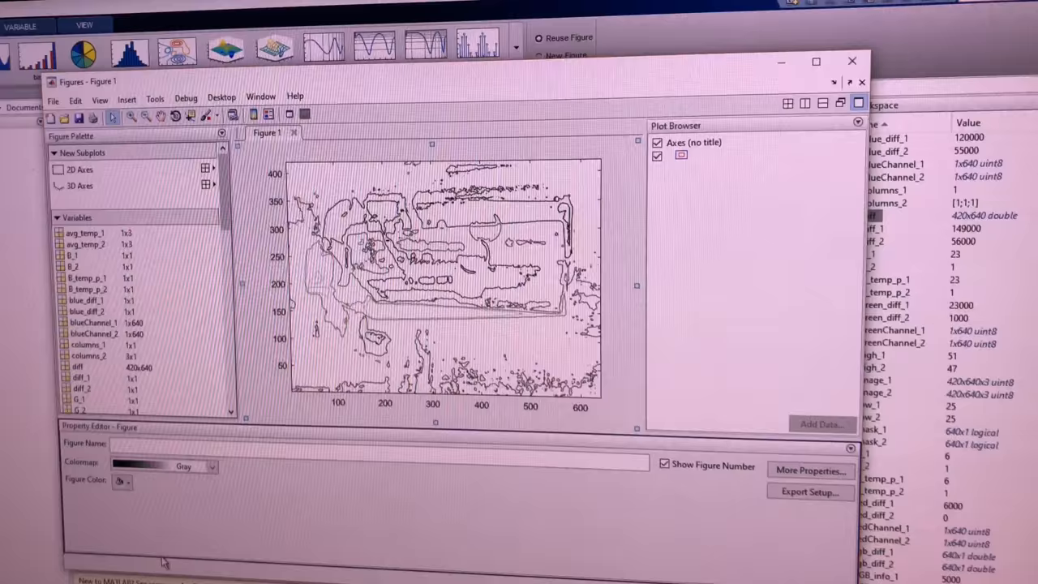
Step: Switch the figure's colormap from gray to the blue-to-yellow parula colormap
click(211, 467)
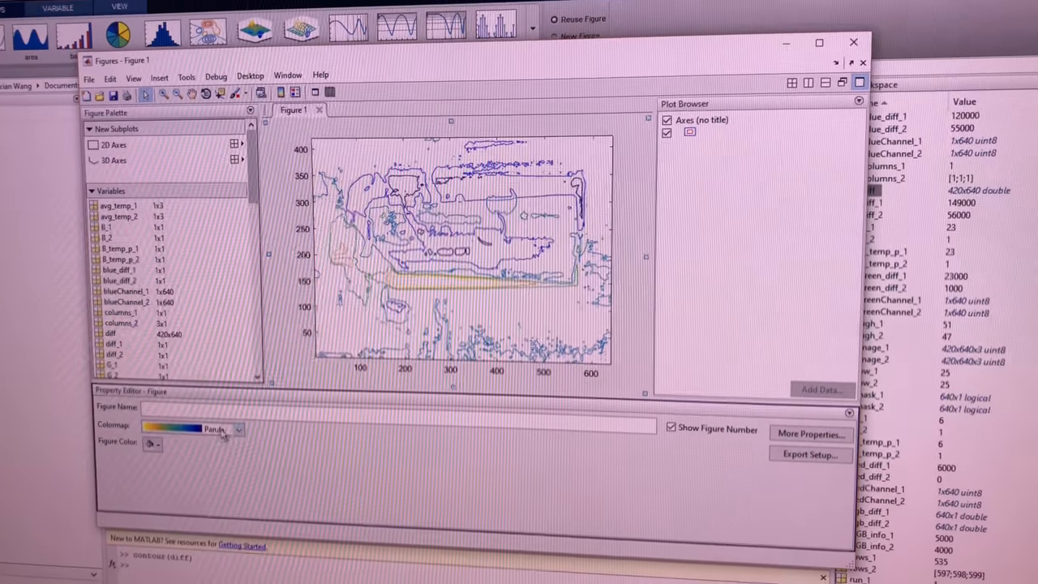